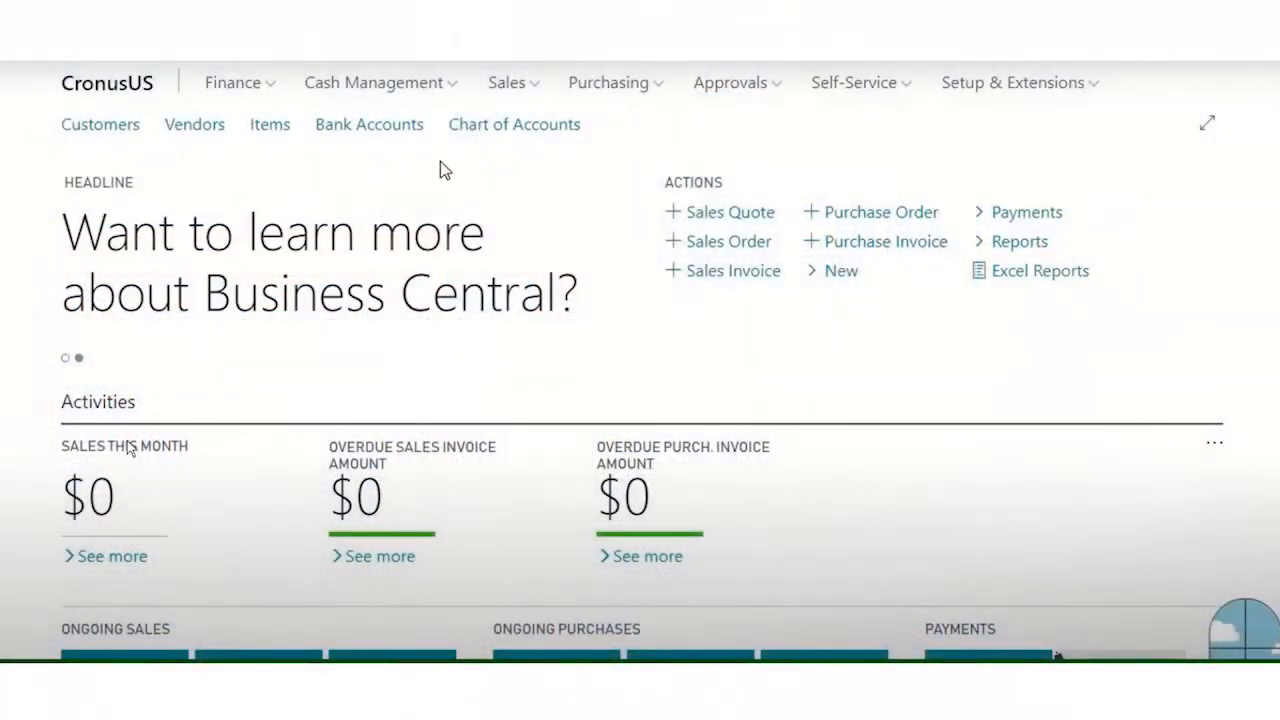
# - Open the empty Bank Accounts list and show its Bank Statement Service actions
pyautogui.click(369, 124)
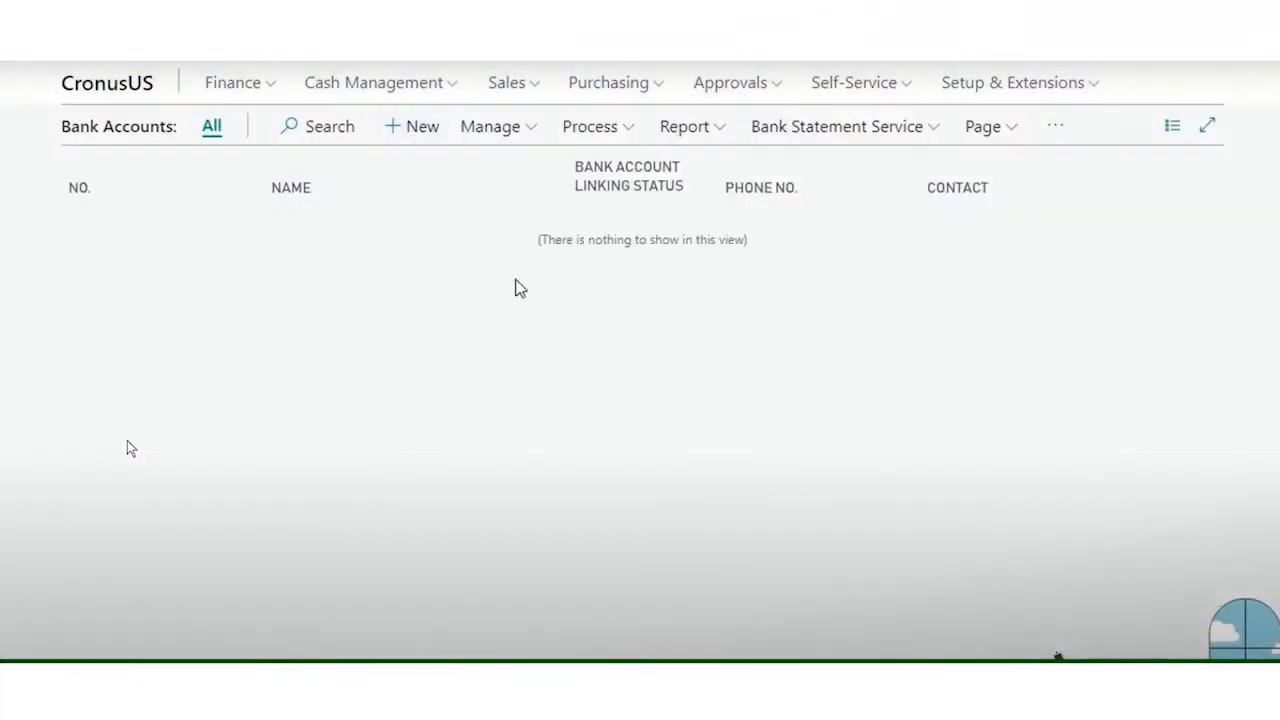
pyautogui.click(838, 126)
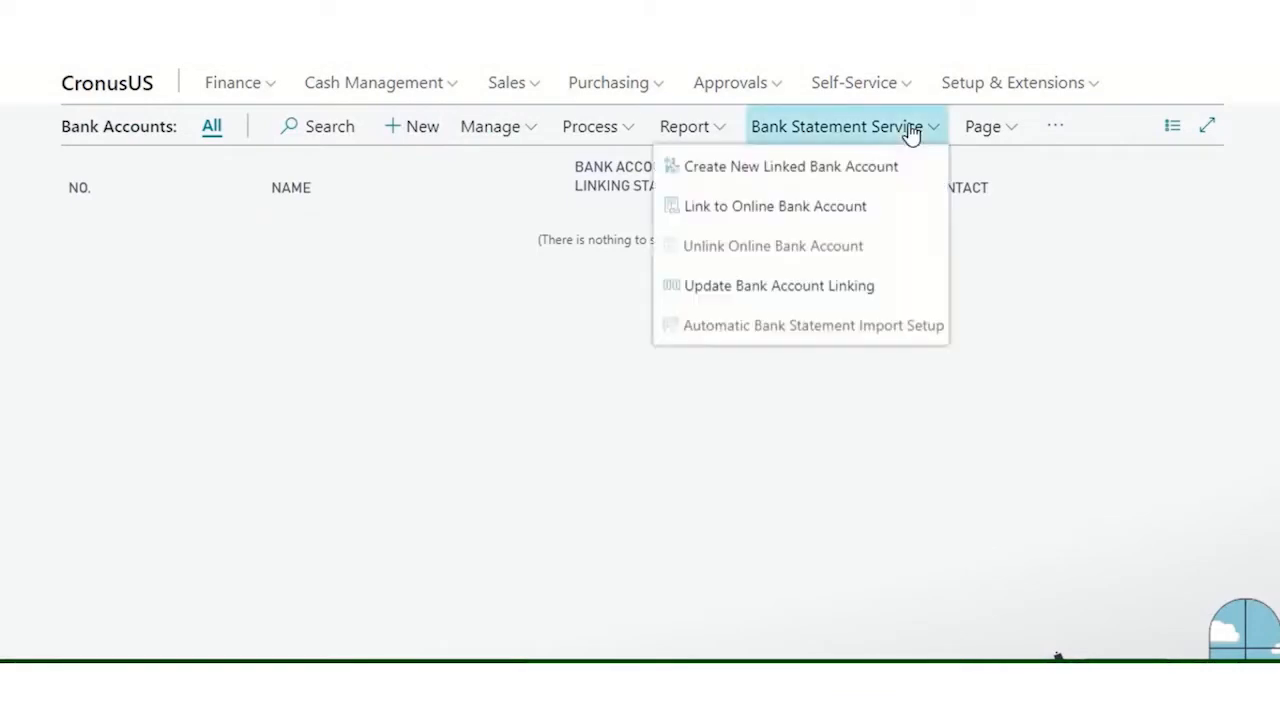
pyautogui.moveTo(790, 166)
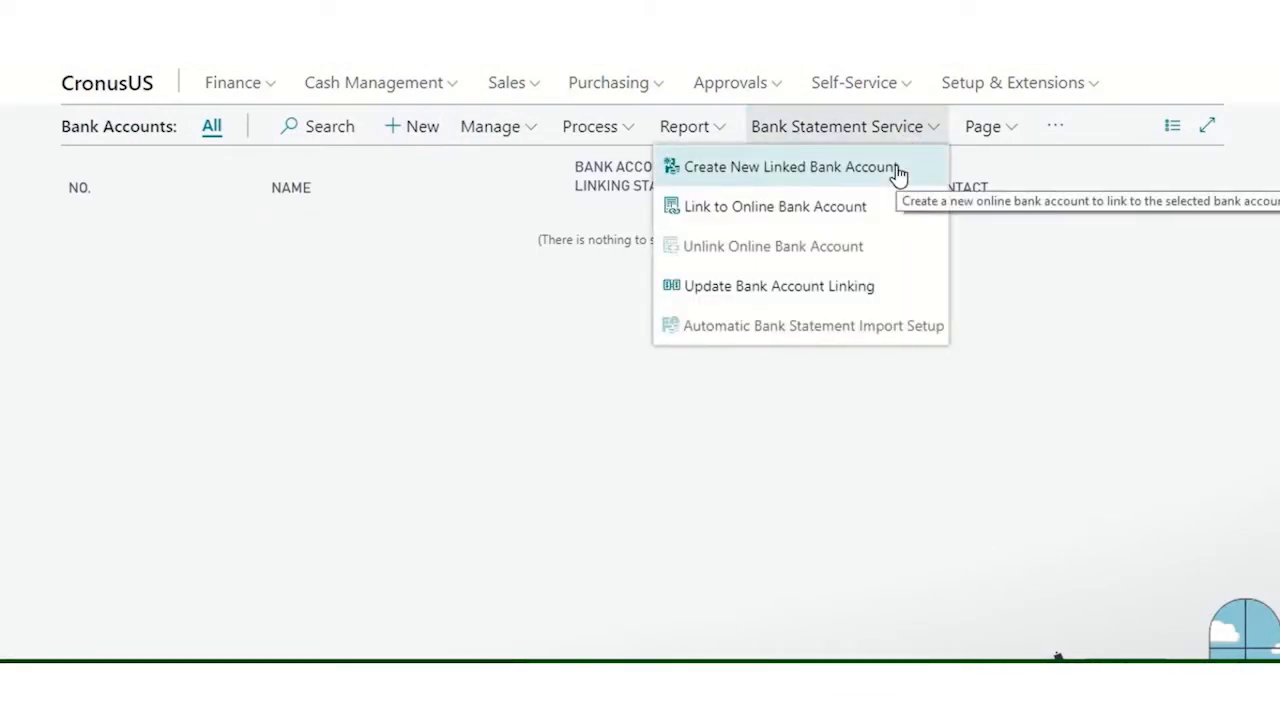
# - Start a new linked bank account, enable Envestnet Yodlee Bank Feeds and accept its terms
pyautogui.click(789, 166)
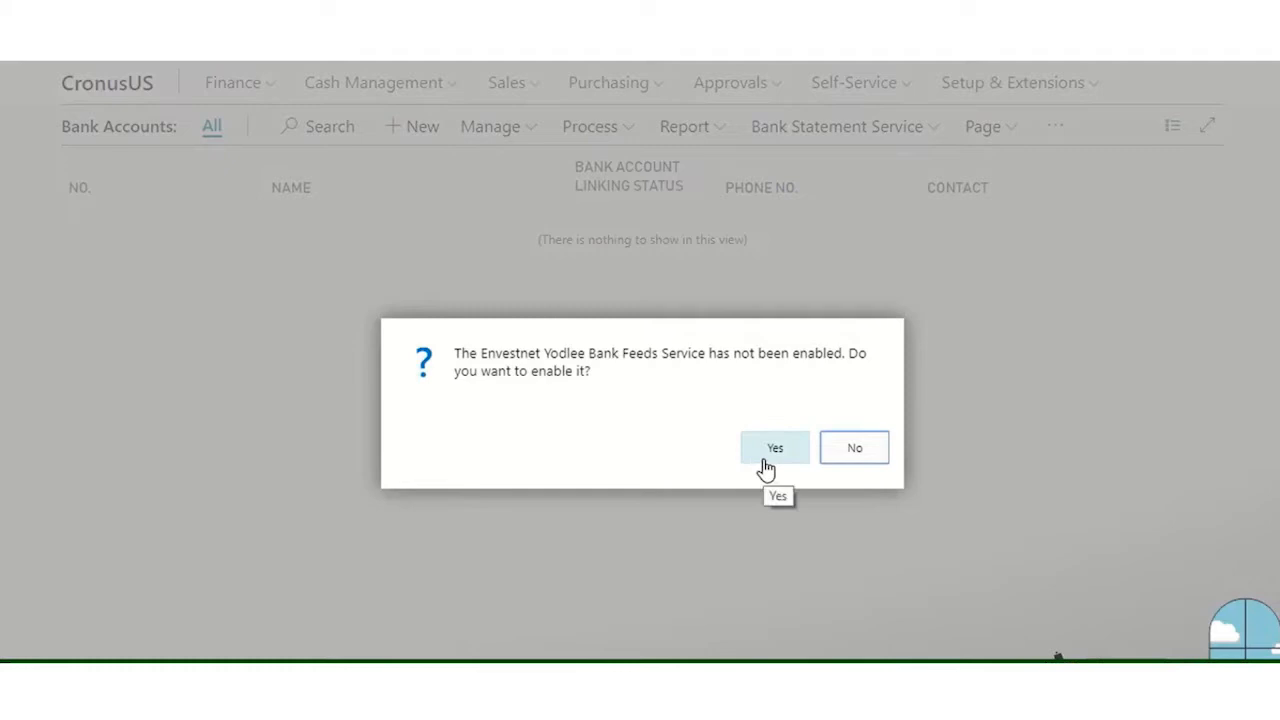
pyautogui.click(774, 447)
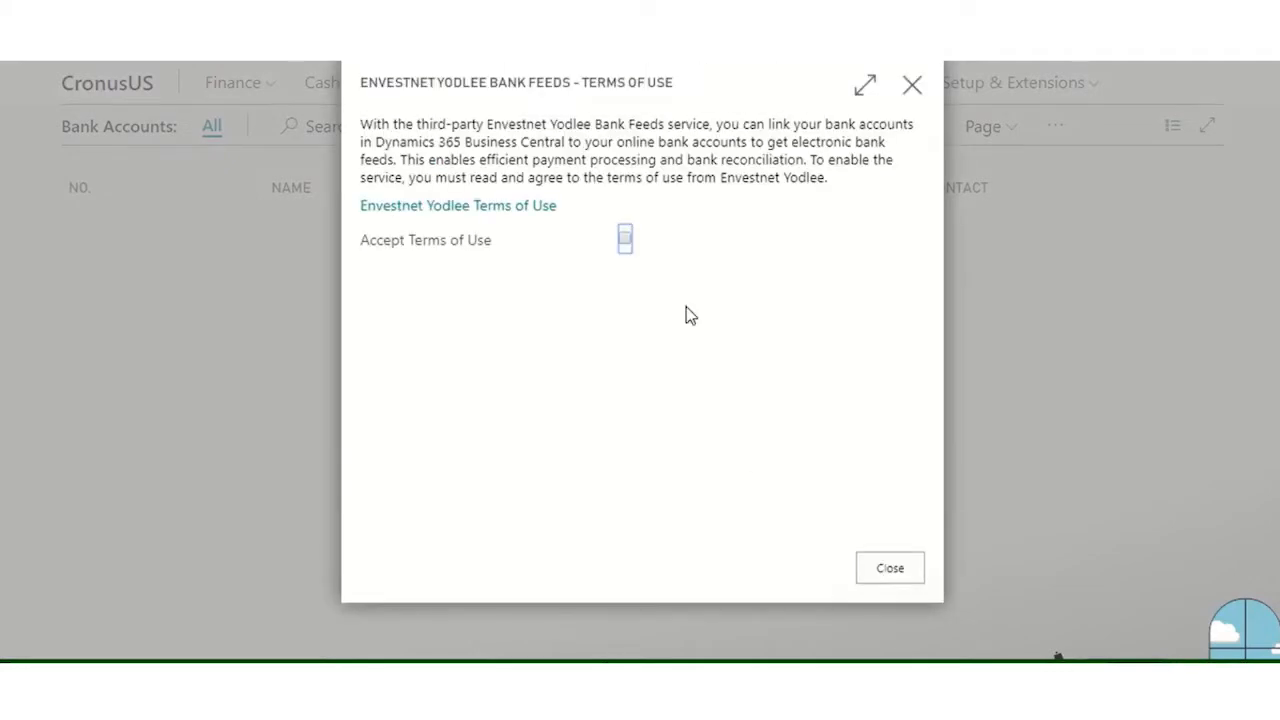
pyautogui.click(624, 239)
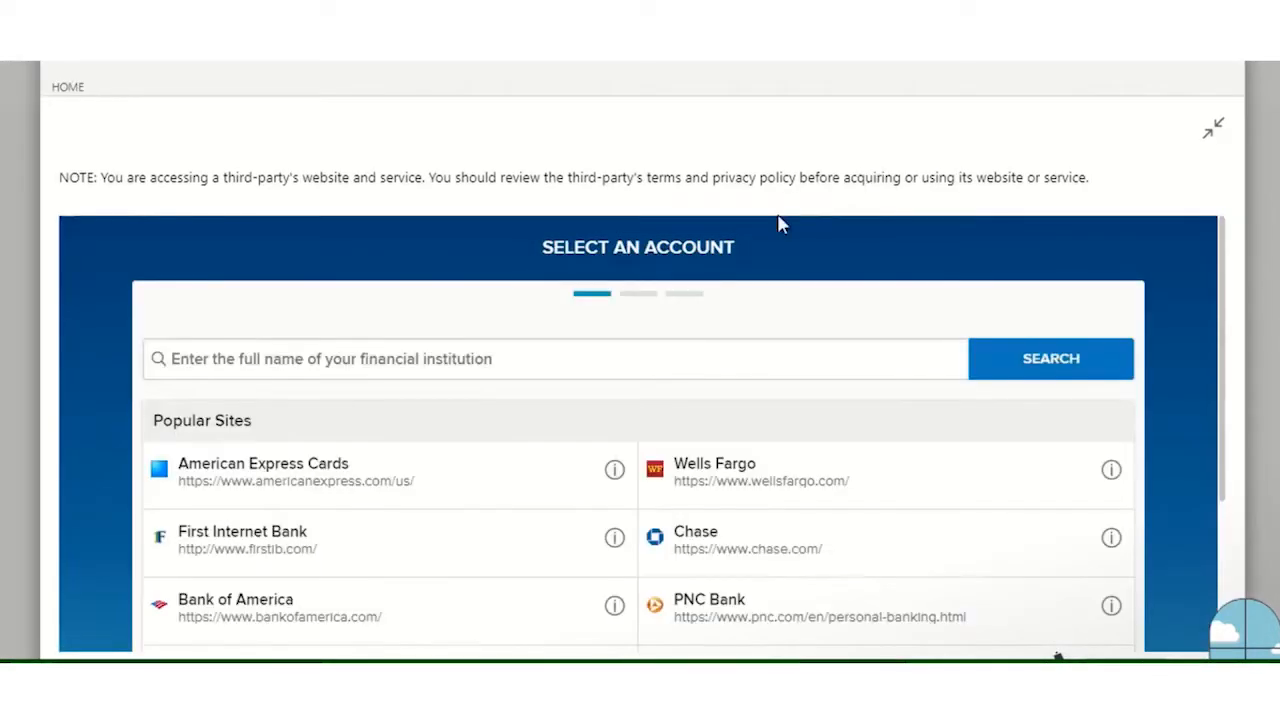
# - Search 'dag', choose Dag Site, and submit the 'Dynamics 365.ban' credentials to link it
pyautogui.write('dag')
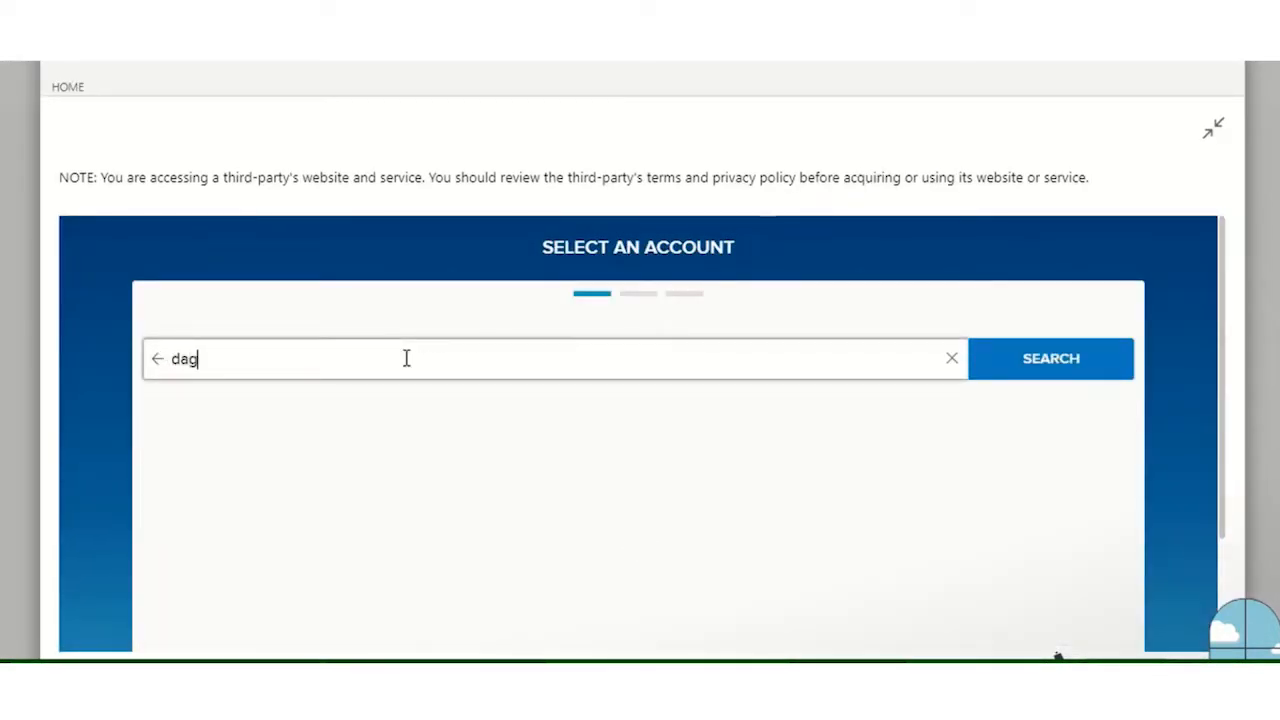
pyautogui.click(1050, 358)
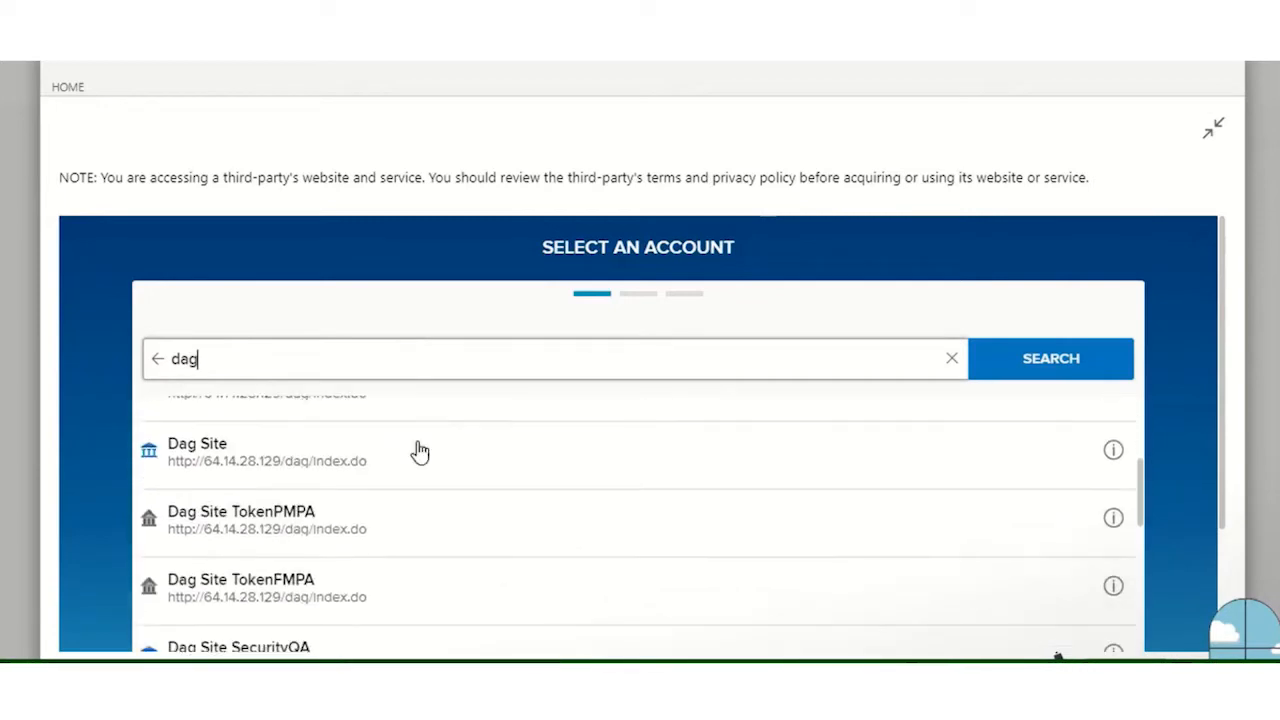
pyautogui.click(197, 450)
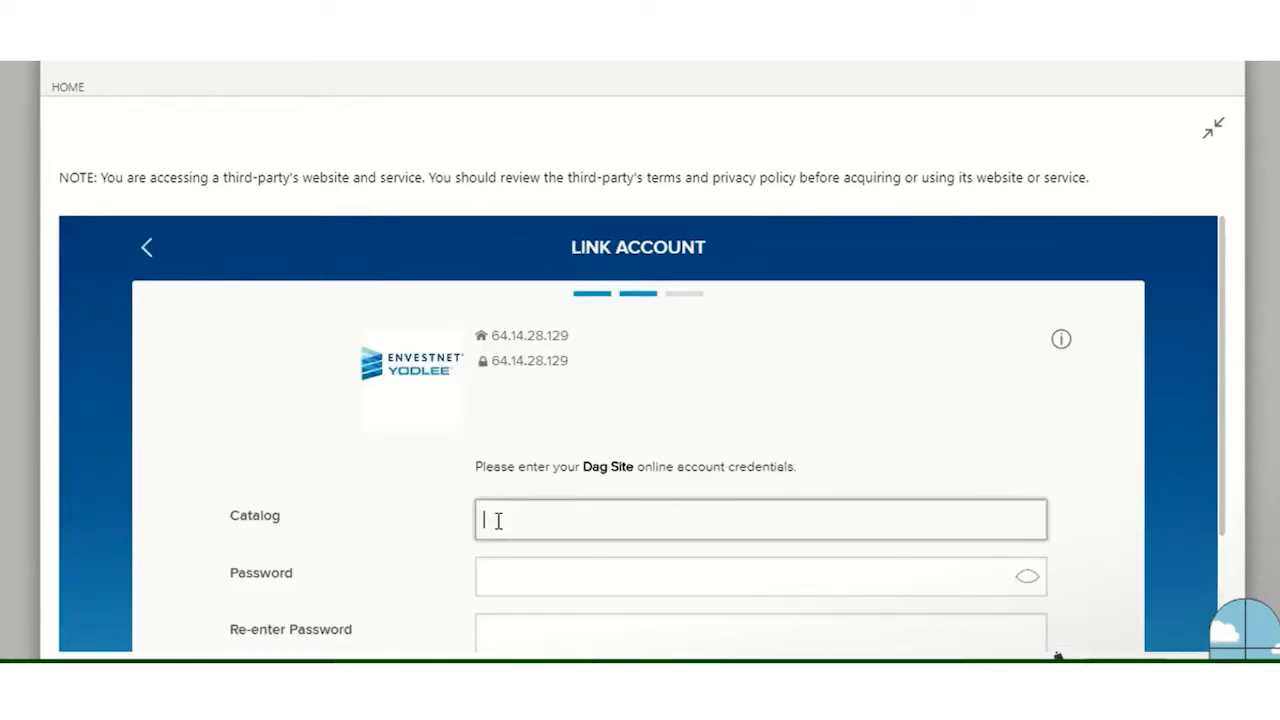
pyautogui.write('Dynamics 365.bank1')
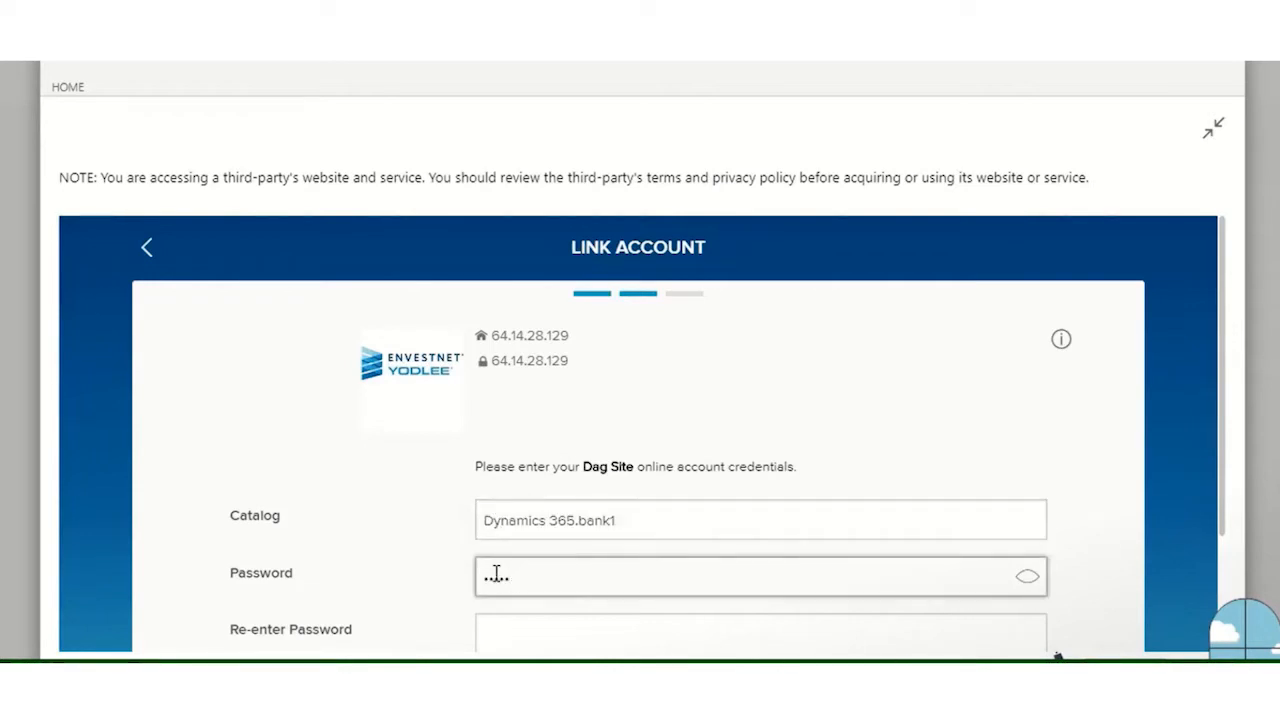
pyautogui.write('•••••')
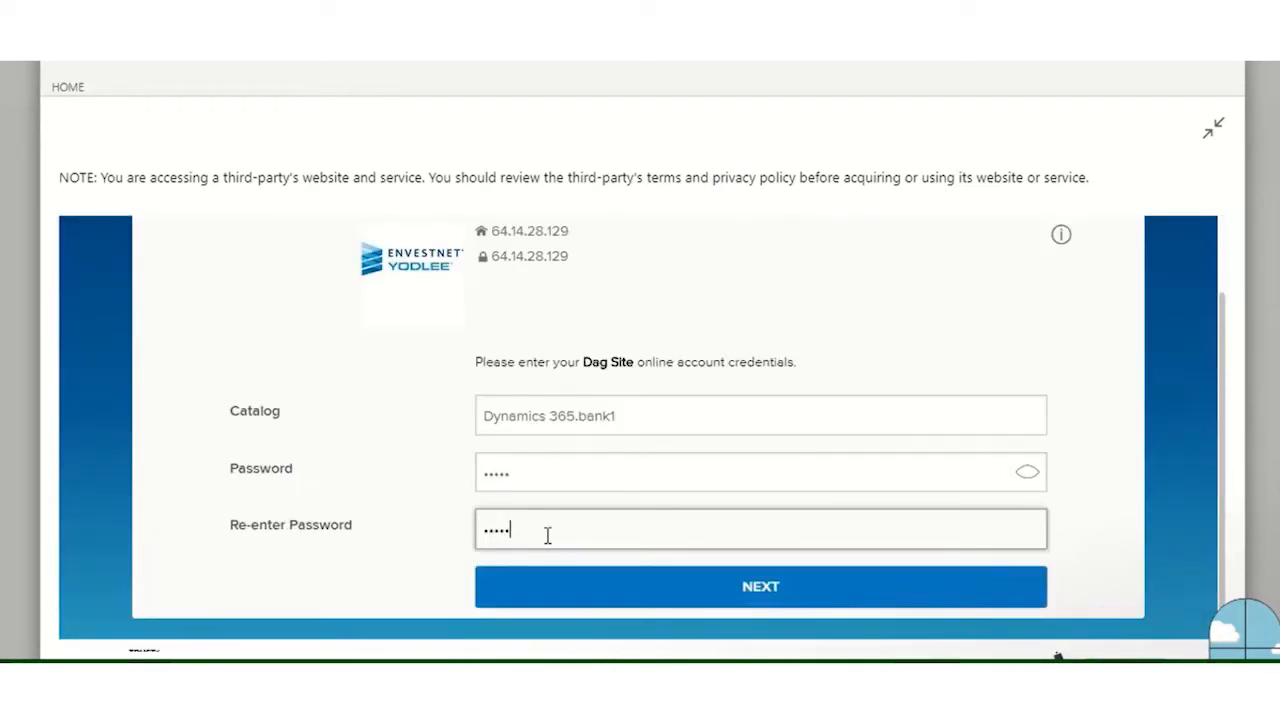
pyautogui.click(760, 586)
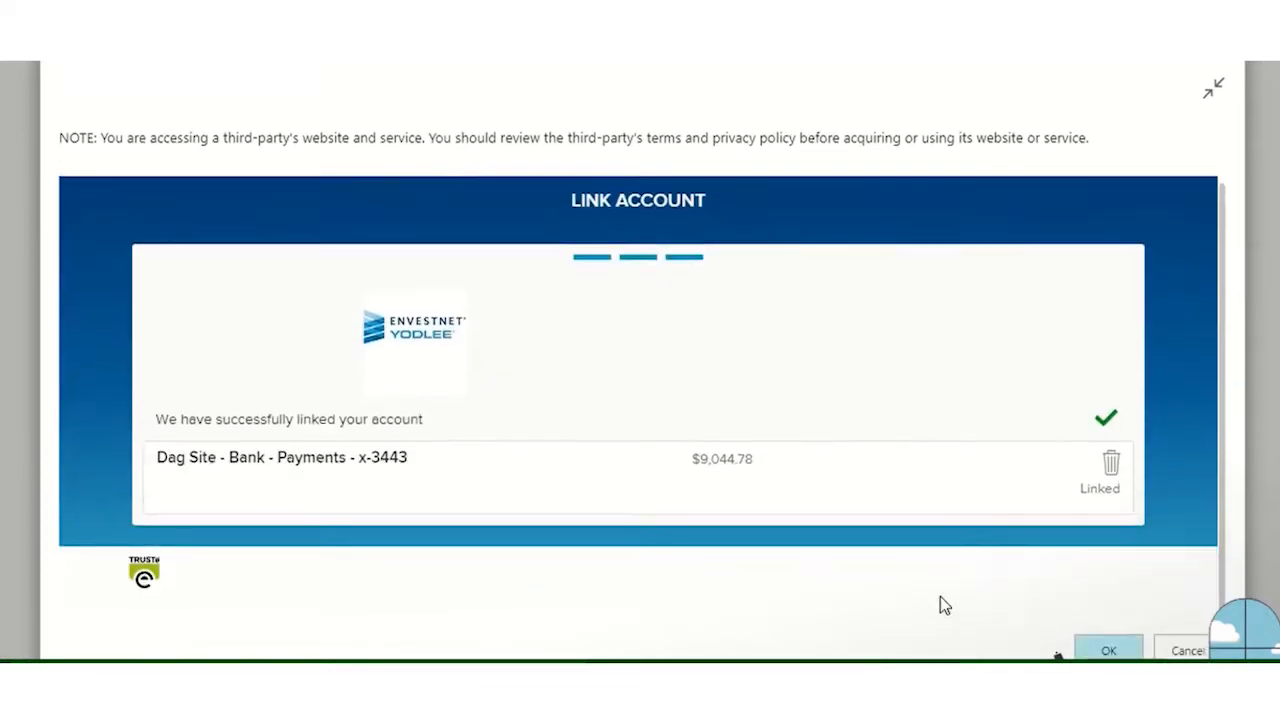
# - Confirm the Yodlee link, close the B010 card, and dismiss the linked message
pyautogui.click(1108, 650)
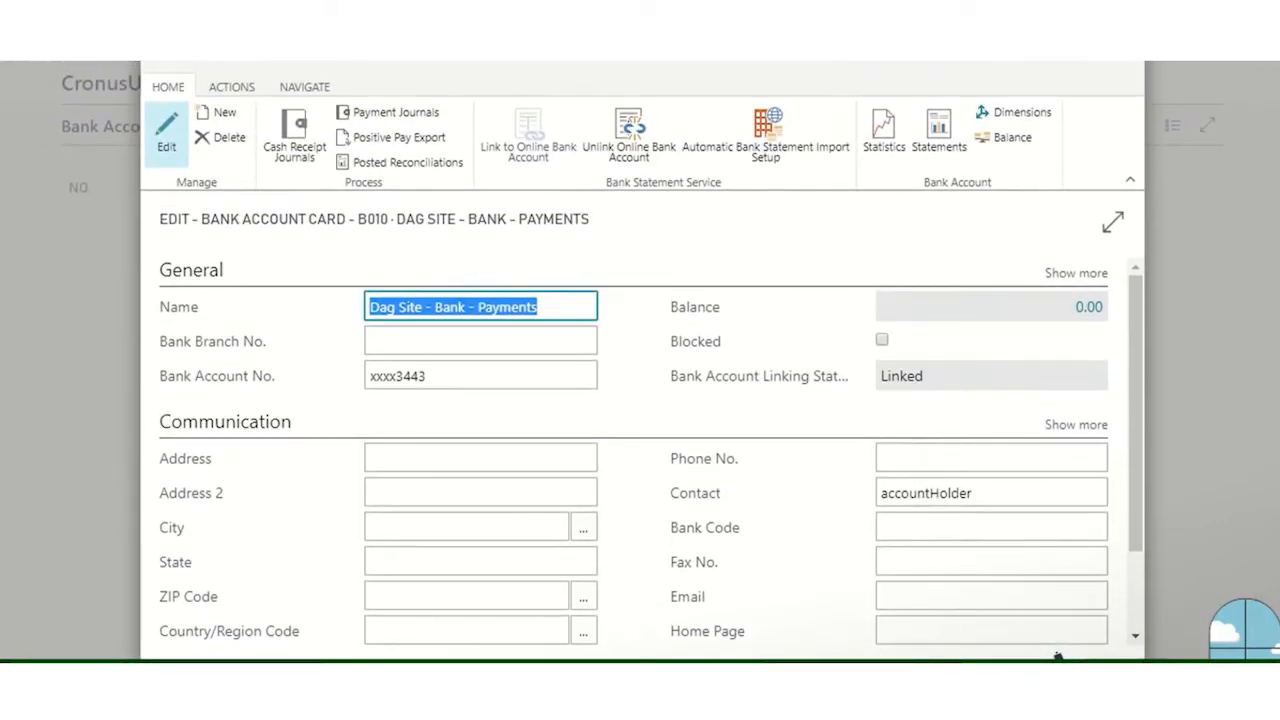
pyautogui.click(527, 135)
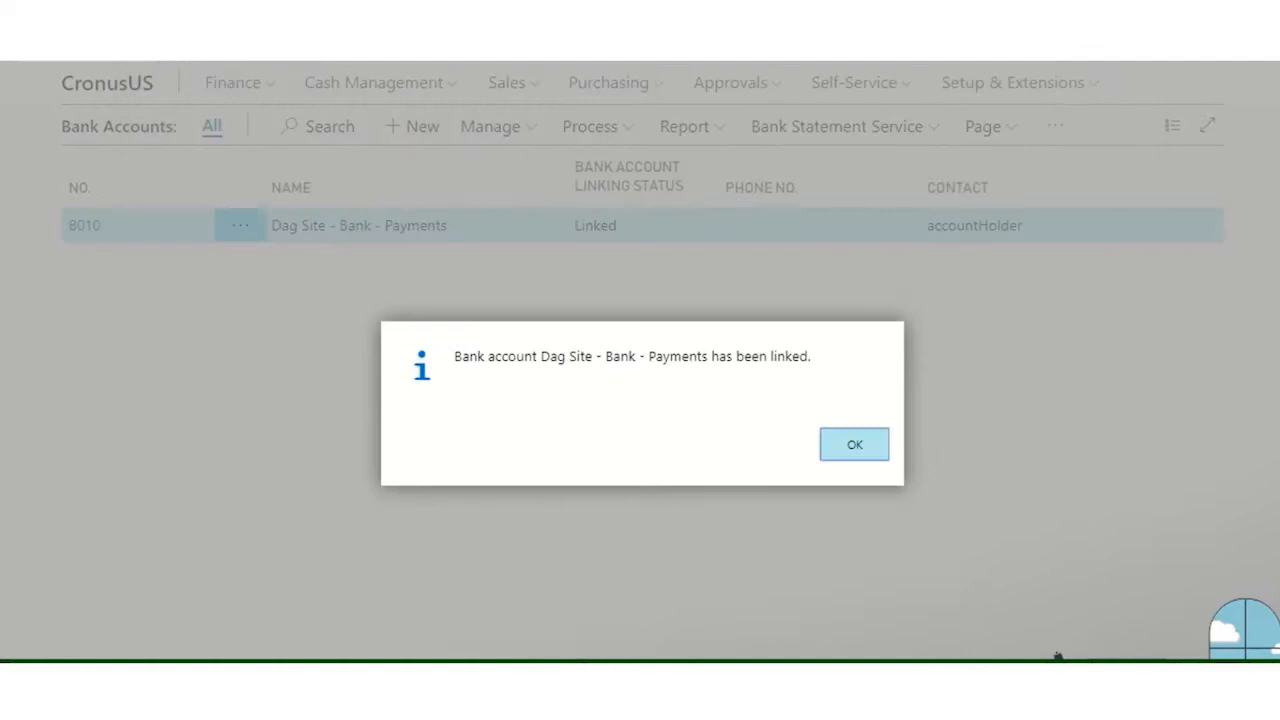
pyautogui.click(853, 444)
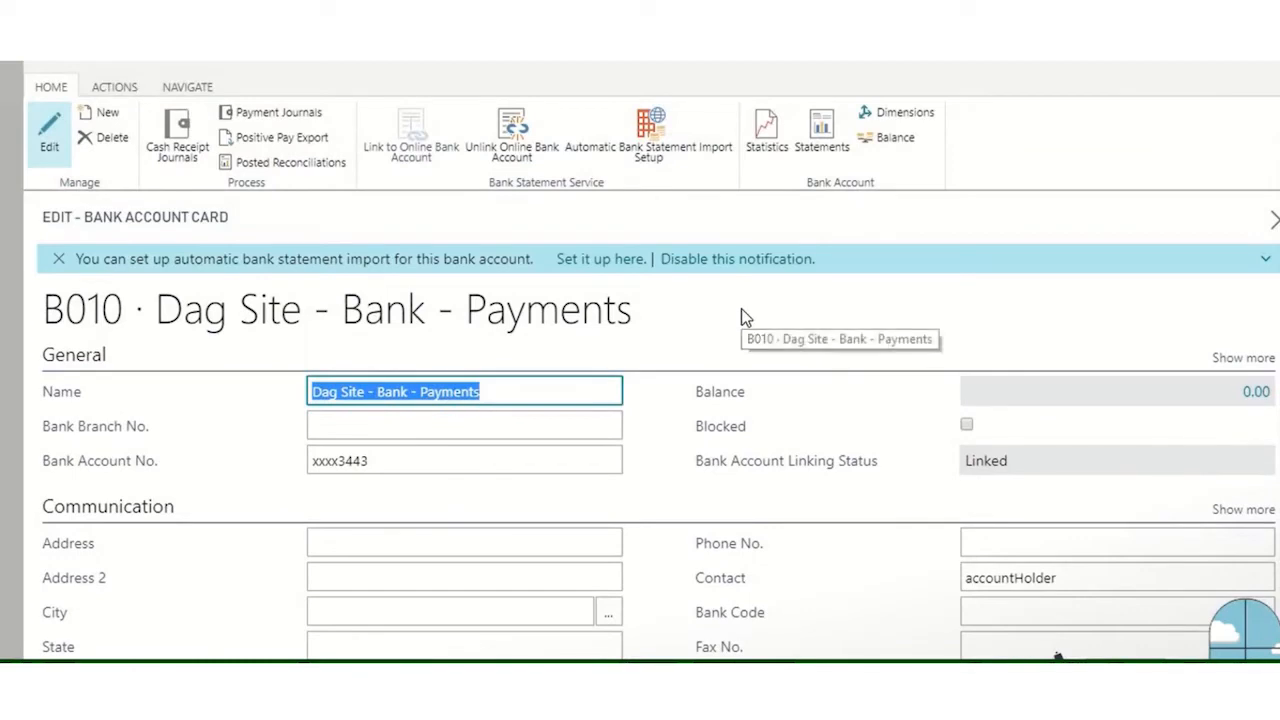
pyautogui.moveTo(648, 135)
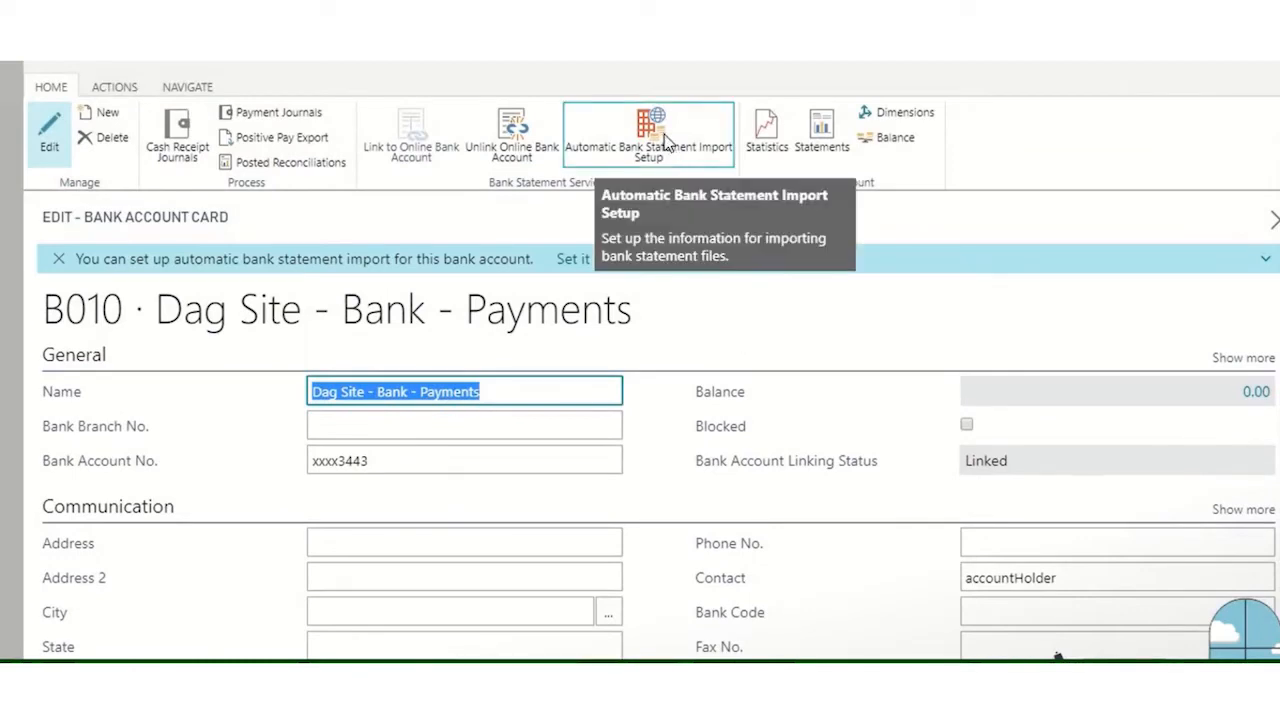
# - Search 'payment reconciliation jou' and open the Payment Reconciliation Journals page
pyautogui.click(648, 130)
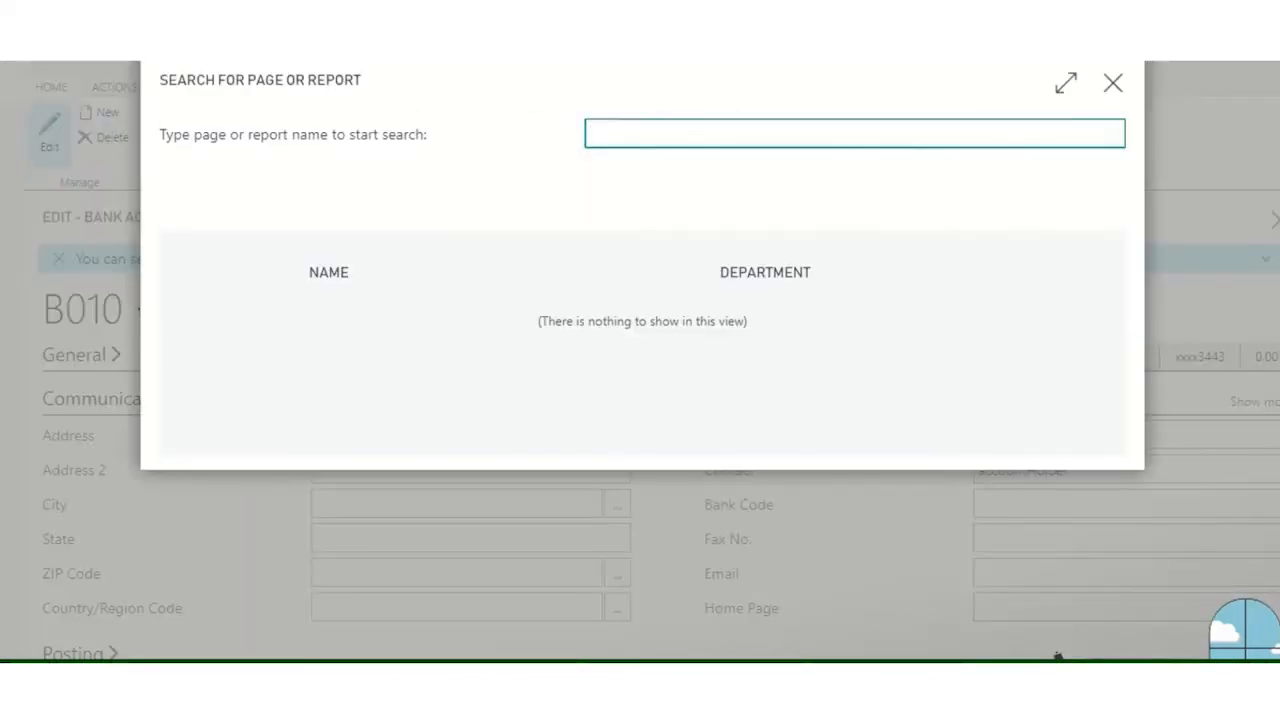
pyautogui.write('payment reconciliation journal')
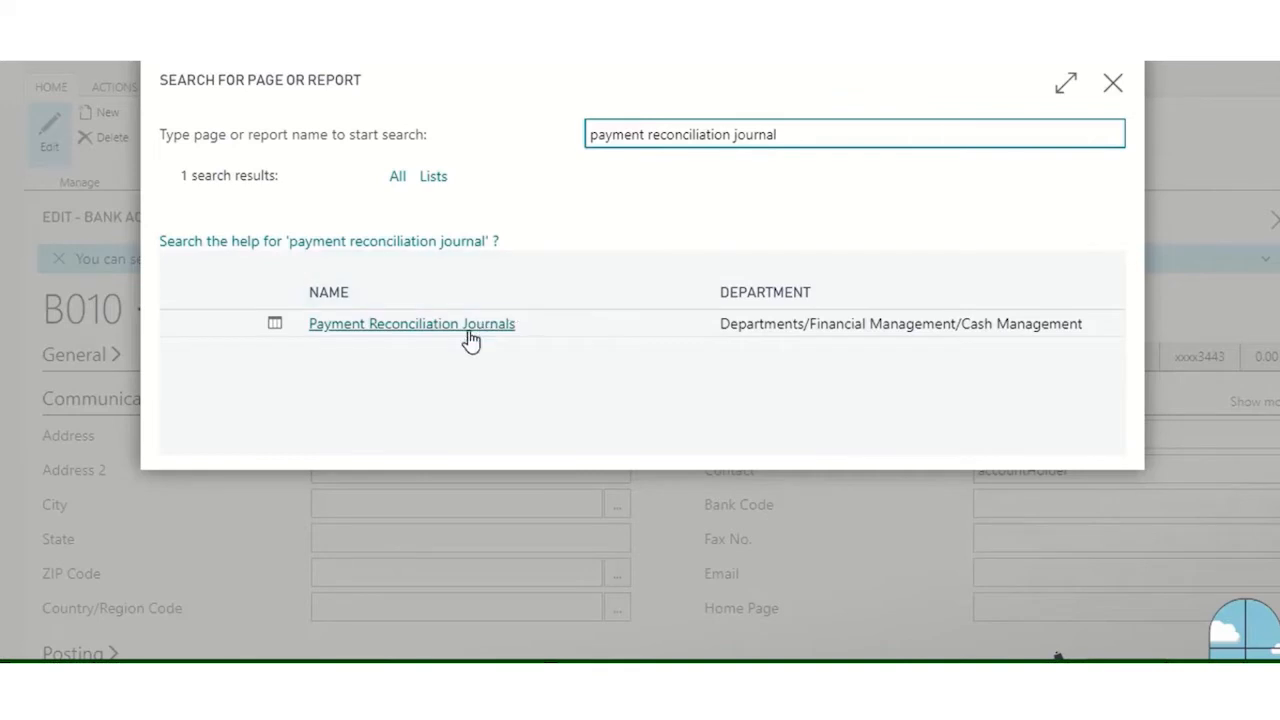
pyautogui.click(411, 323)
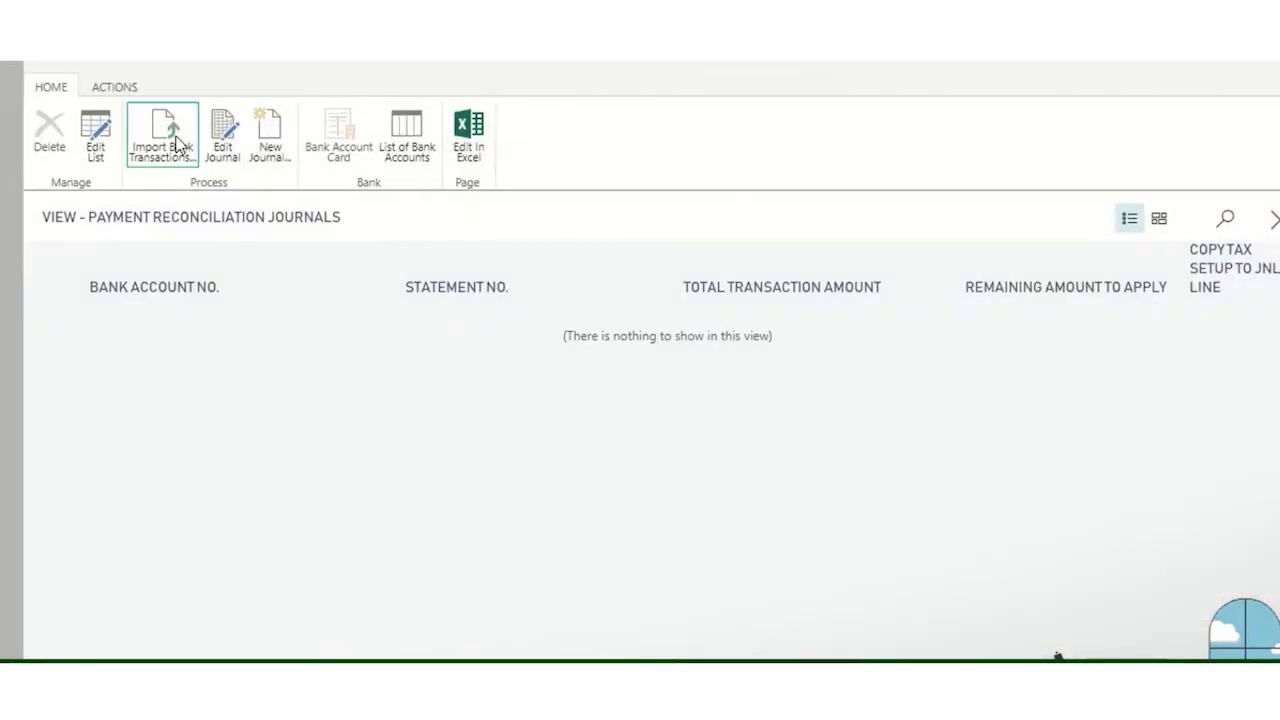
# - Import bank transactions for 5/22/2017–5/29/2018 and dismiss the none-imported message
pyautogui.click(161, 135)
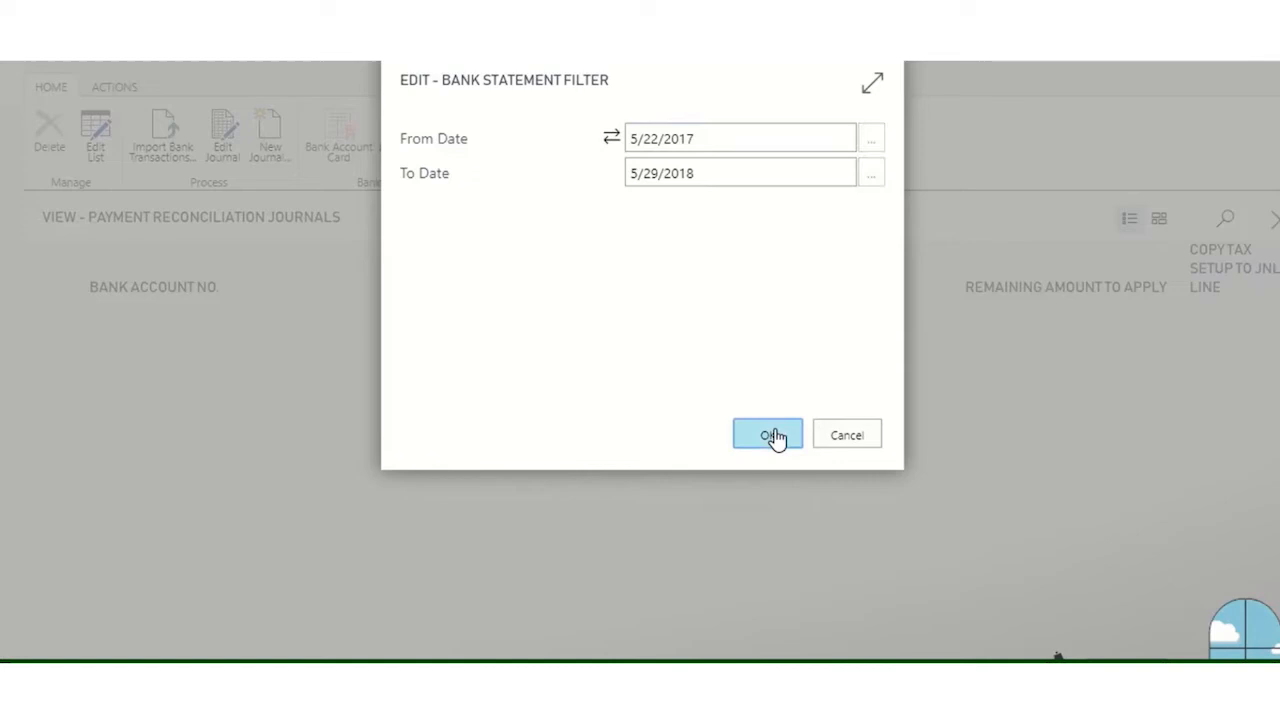
pyautogui.click(767, 434)
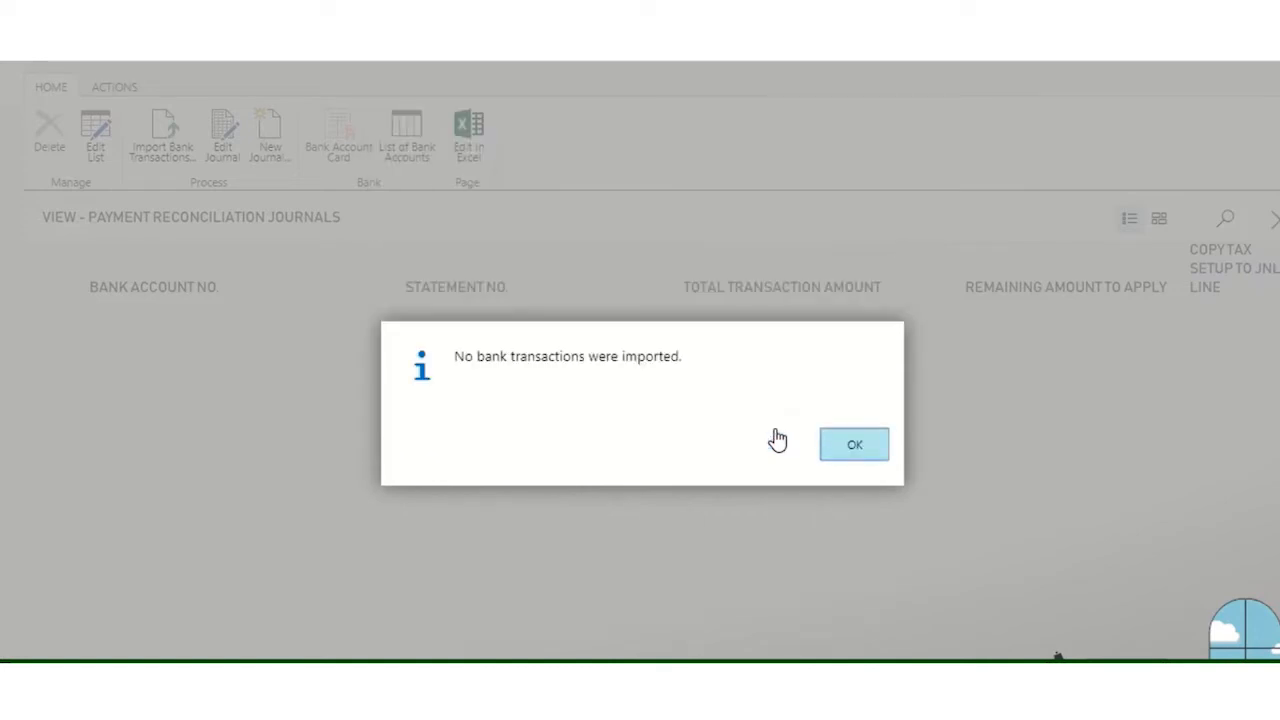
pyautogui.click(854, 444)
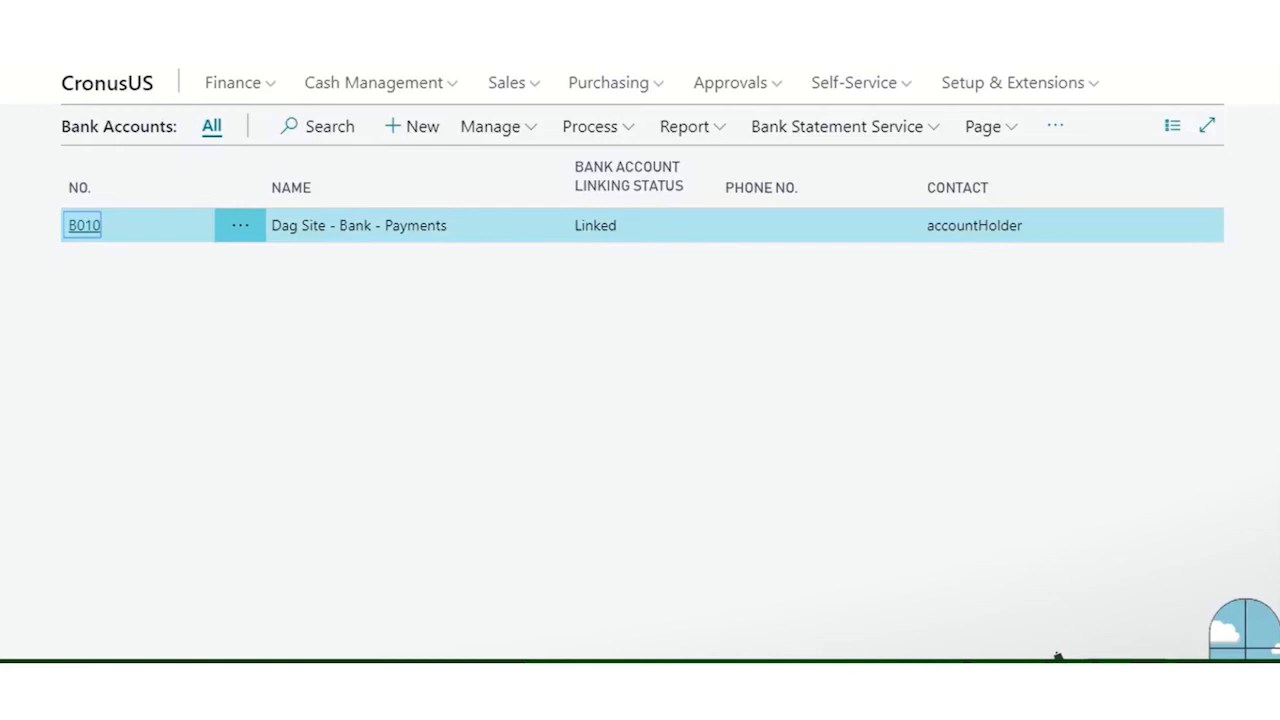
pyautogui.moveTo(517, 237)
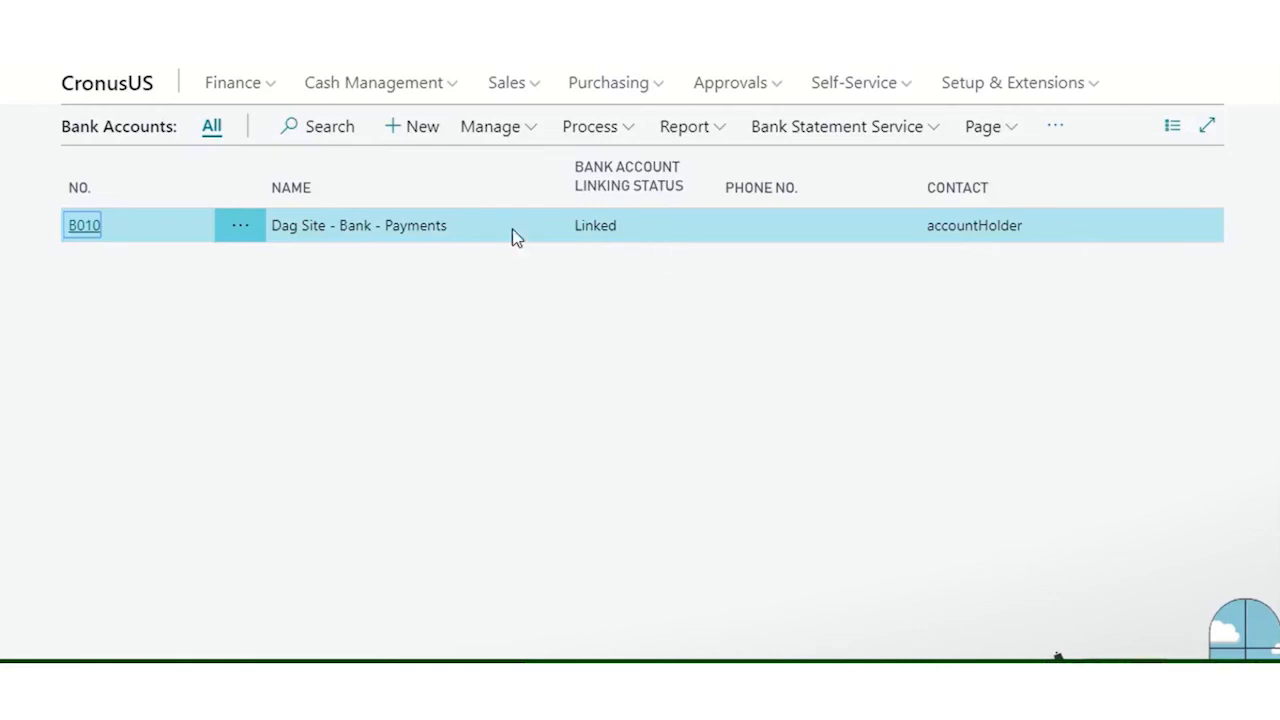
pyautogui.moveTo(107, 83)
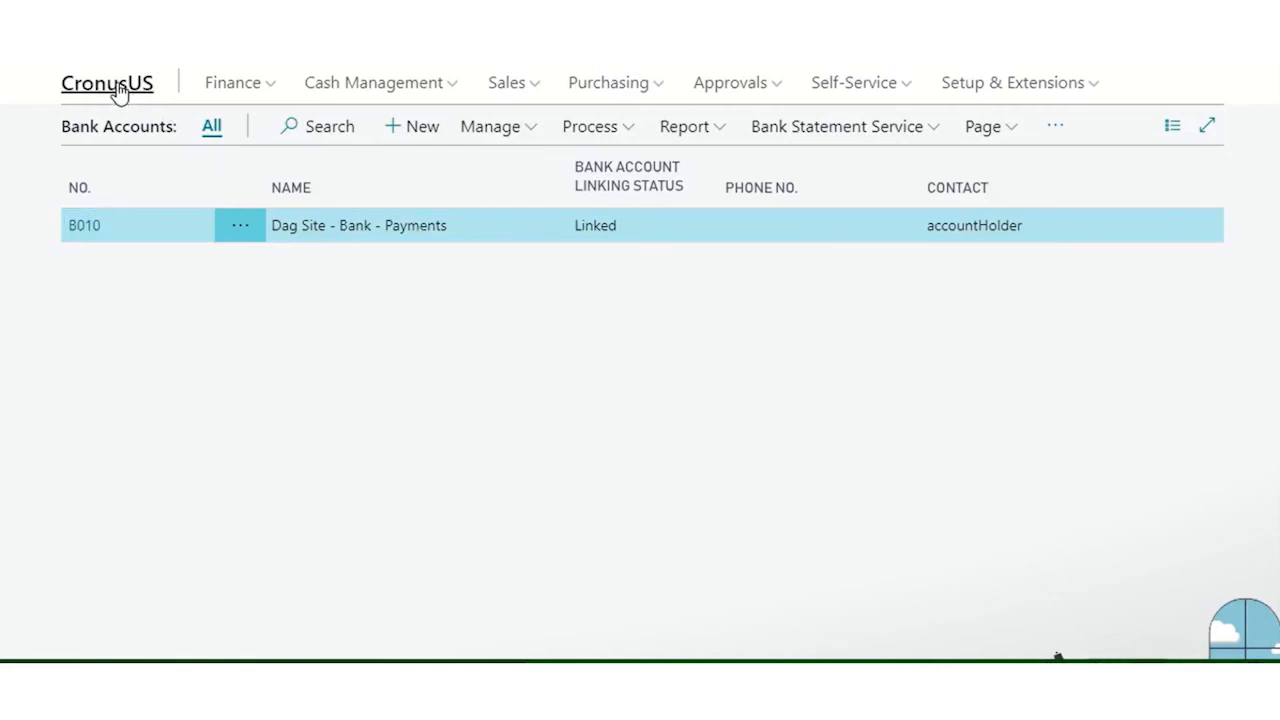
# - Return to the Role Center via the CronusUS company name
pyautogui.click(107, 82)
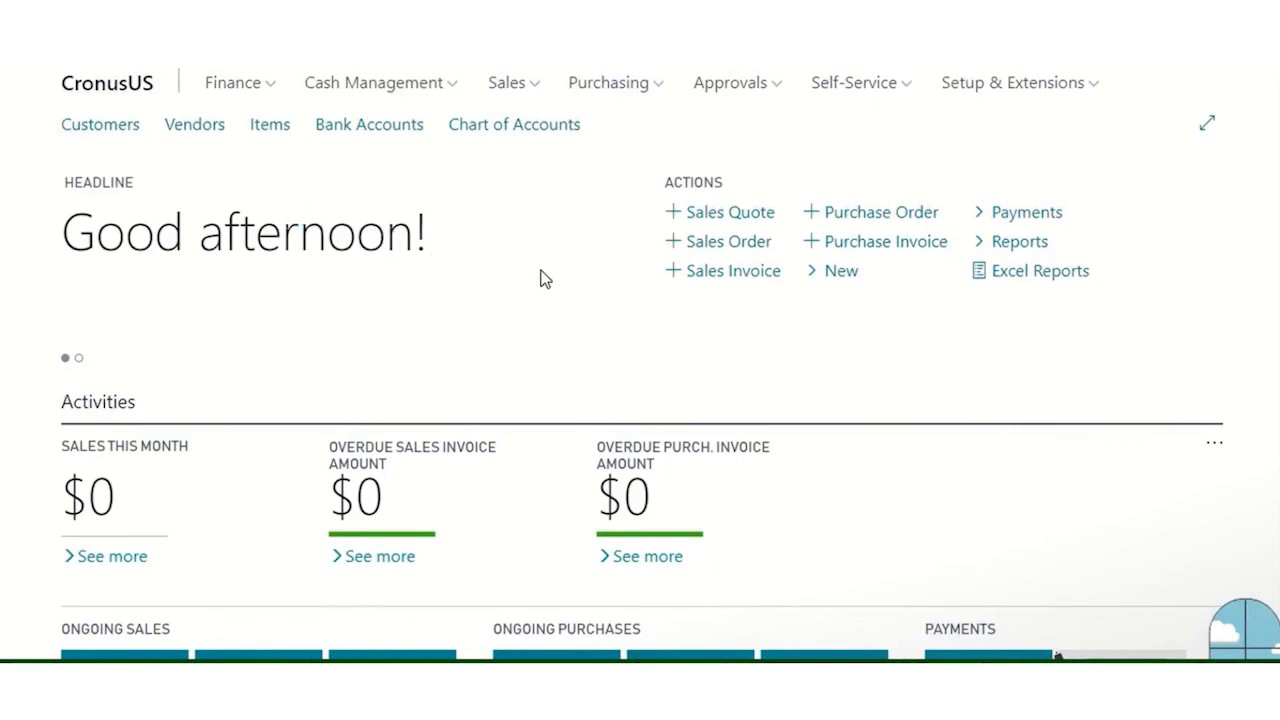